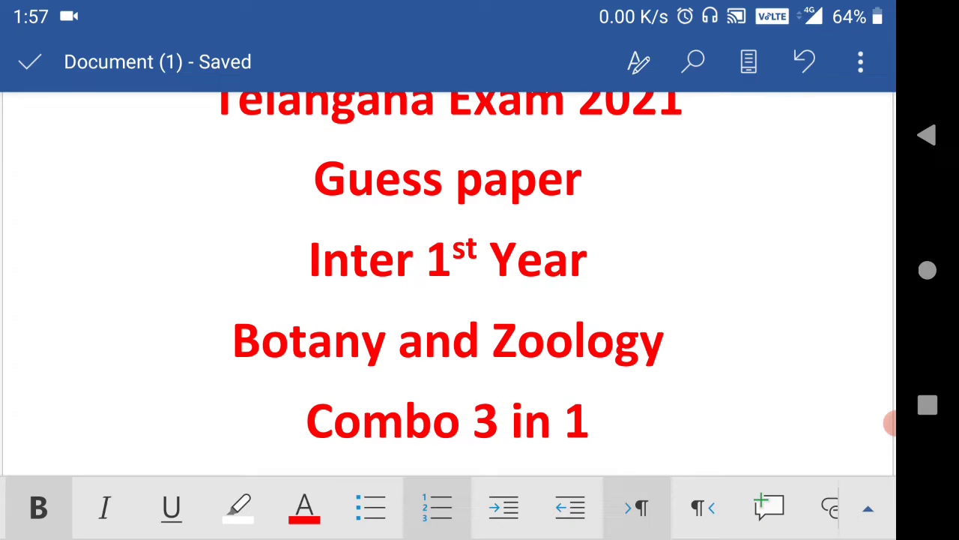
Scroll down past the title until purchase steps 4 to 7 about filling details and paying are in view
{"action": "scroll", "scroll_direction": "down", "scroll_amount": 3}
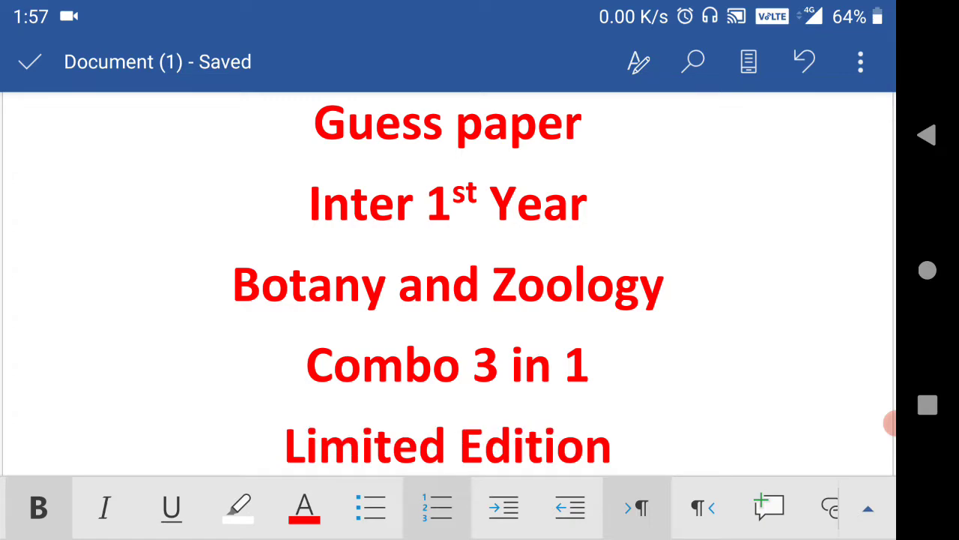
{"action": "scroll", "scroll_direction": "down", "scroll_amount": 3}
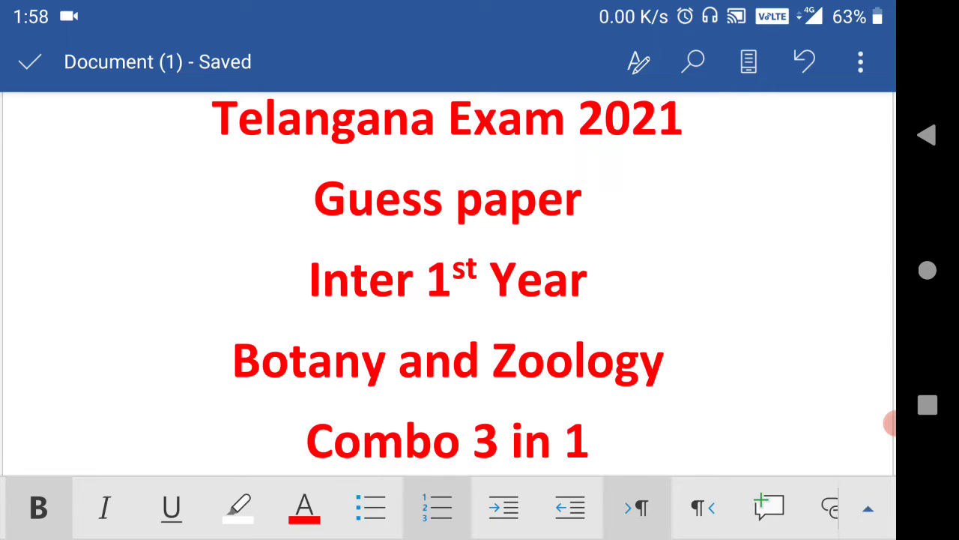
{"action": "scroll", "scroll_direction": "down", "scroll_amount": 3}
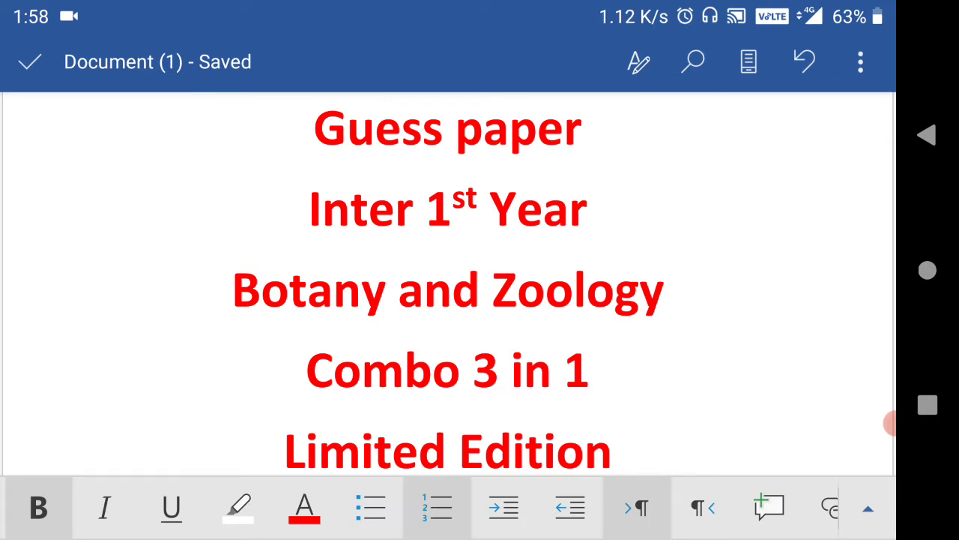
{"action": "scroll", "scroll_direction": "down", "scroll_amount": 3}
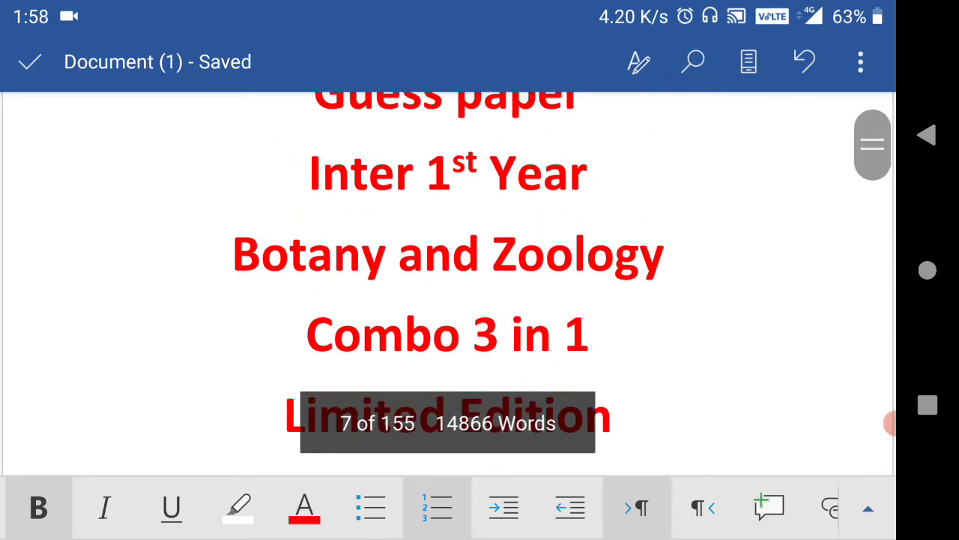
{"action": "scroll", "scroll_direction": "down", "scroll_amount": 3}
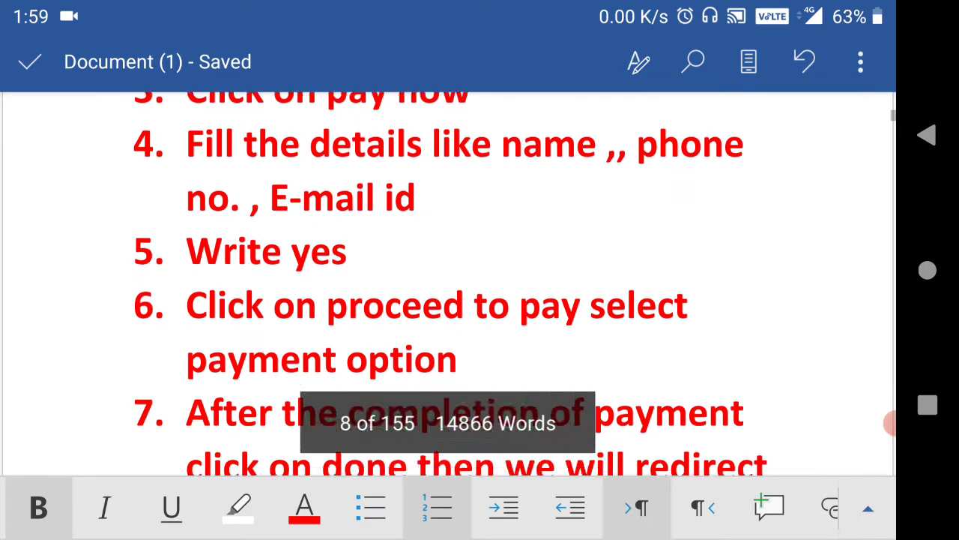
{"action": "scroll", "scroll_direction": "down", "scroll_amount": 3}
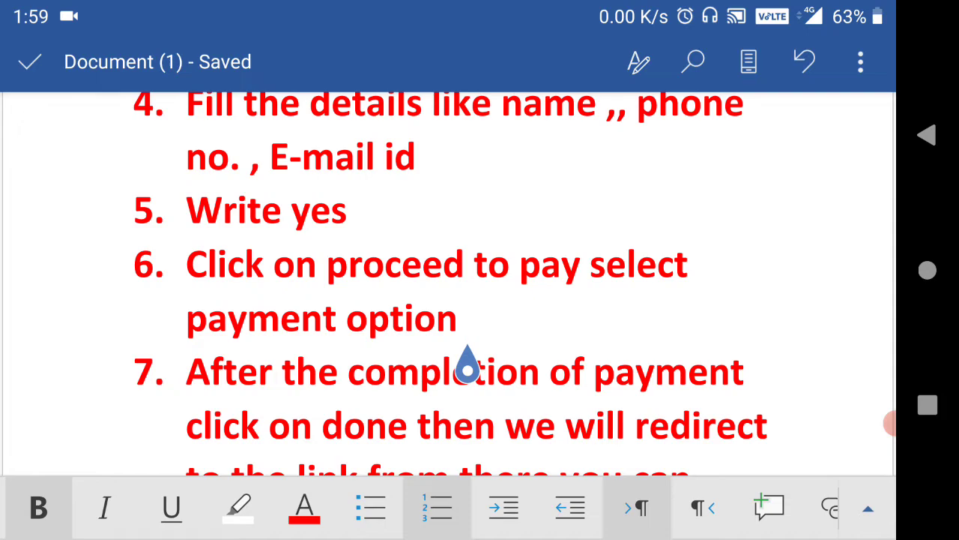
Reach the end of step 7 and place the cursor after 'payment option'
{"action": "left_click", "coordinate": [466, 318]}
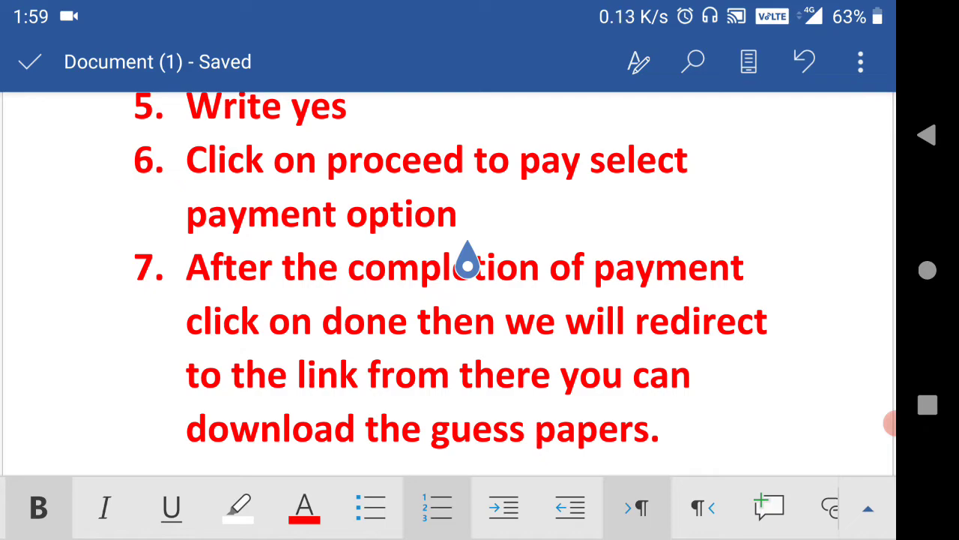
{"action": "left_click", "coordinate": [466, 213]}
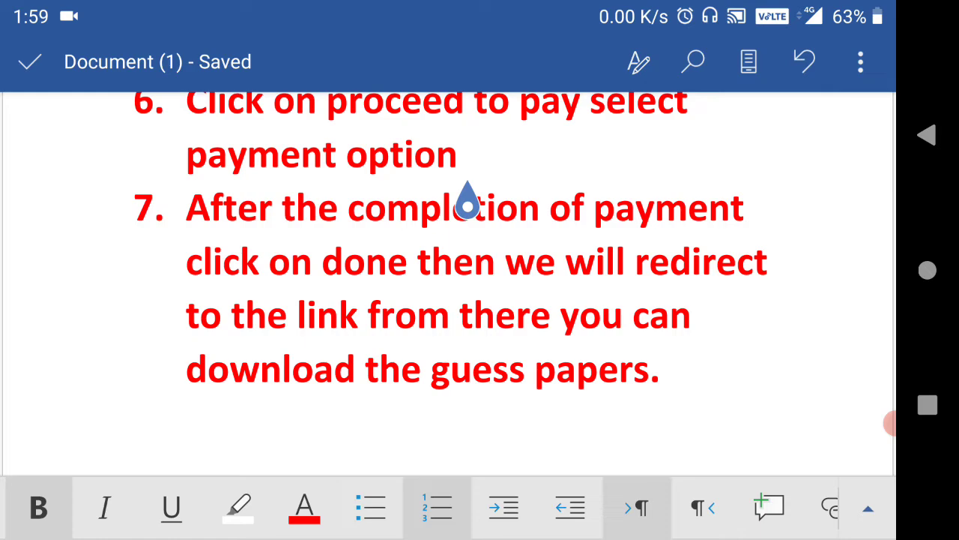
{"action": "left_click", "coordinate": [467, 153]}
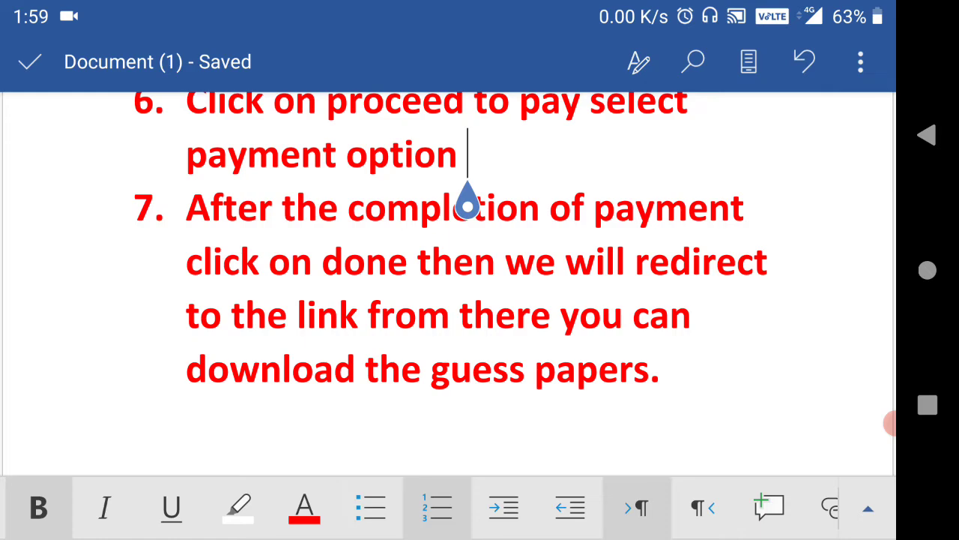